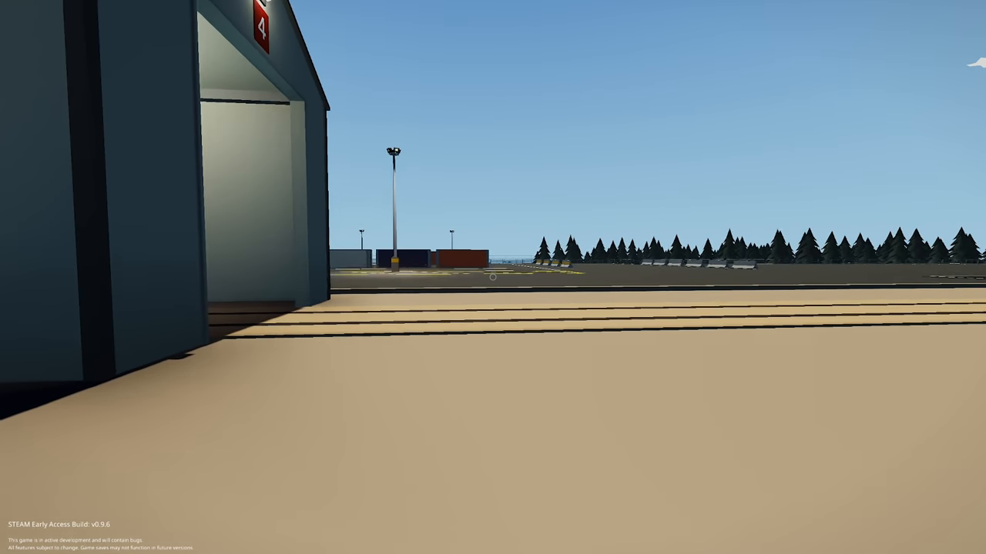
mouse_move(493, 277)
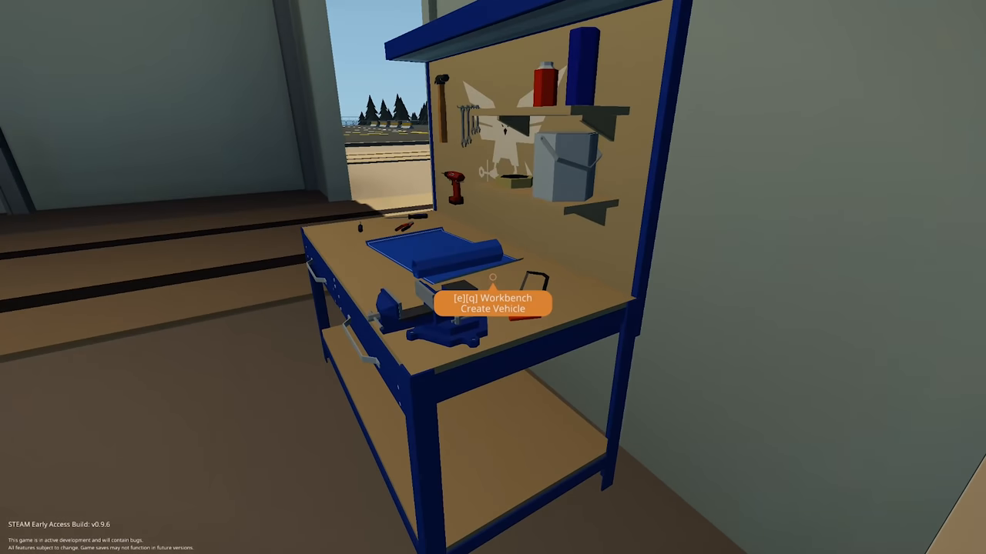
Start a new vehicle at the workbench and place the remote's body blocks
key(e)
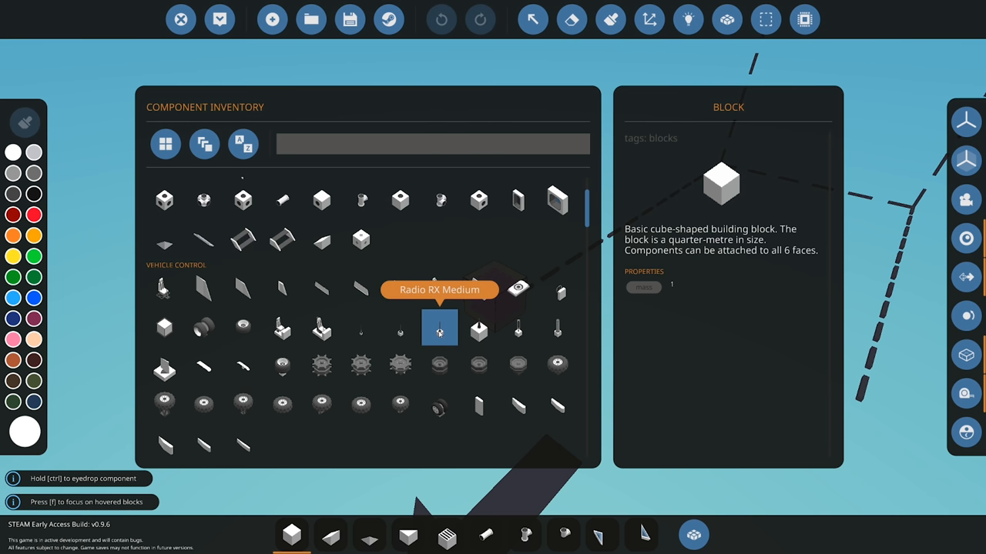
click(439, 327)
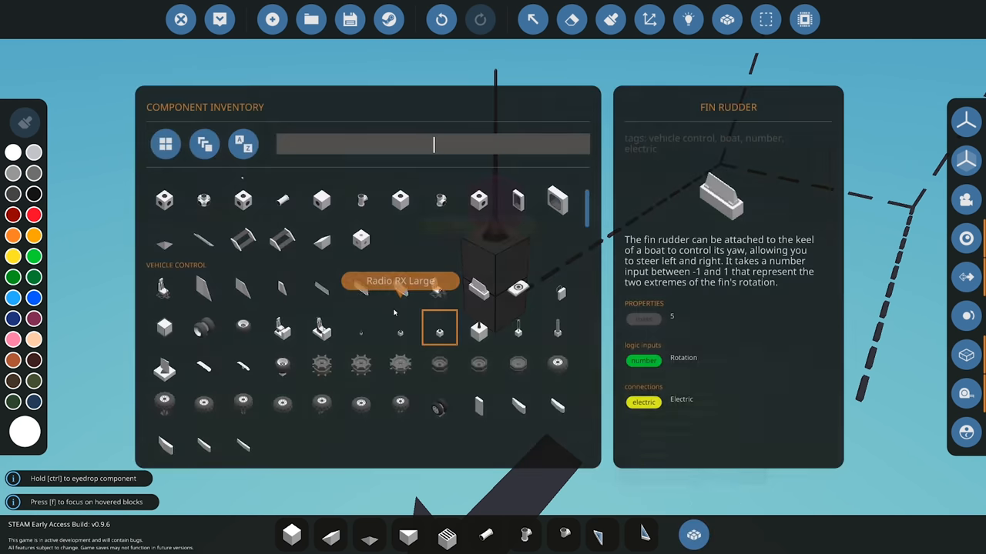
scroll(down, 3)
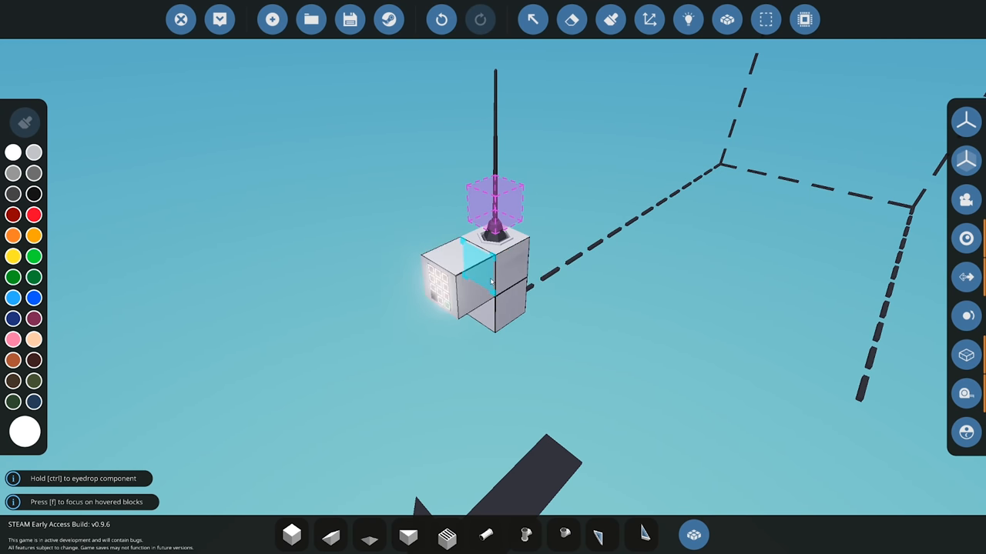
mouse_move(692, 535)
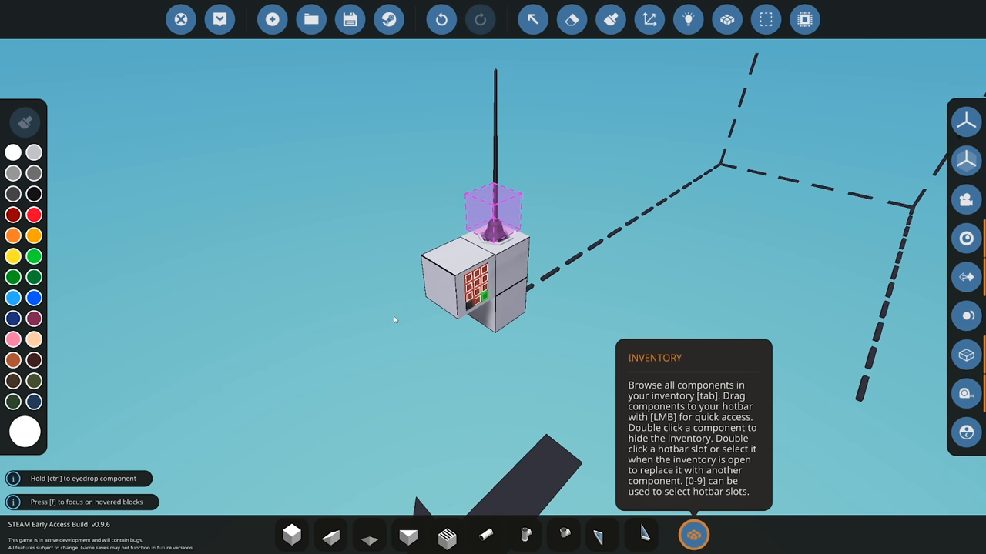
Add the toggle button below the keypad, plus the antenna, small battery and handle
click(692, 533)
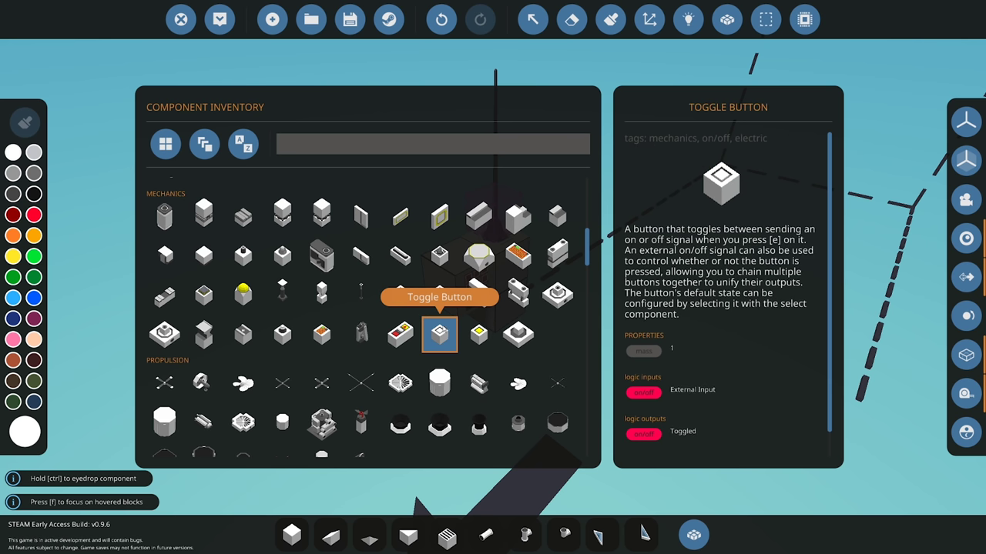
click(692, 535)
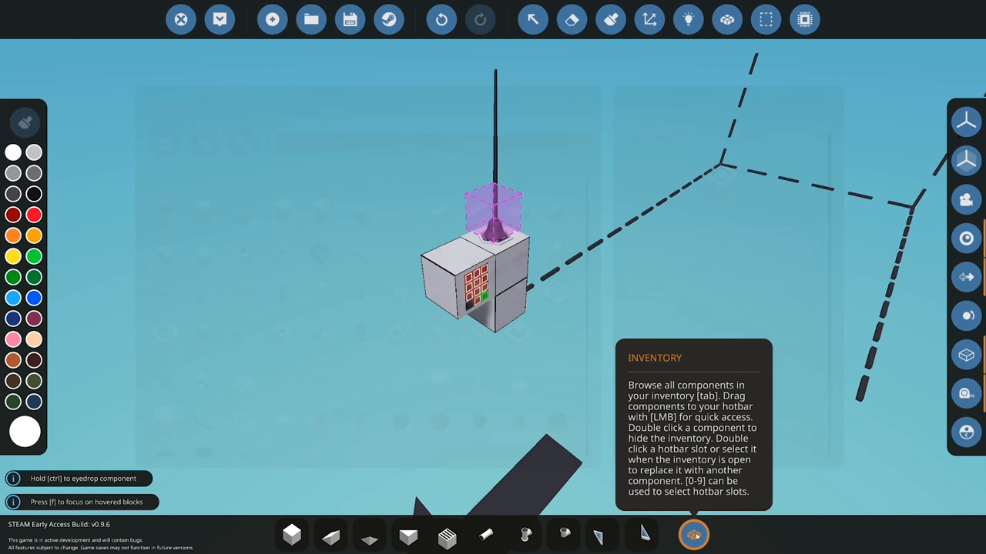
click(692, 534)
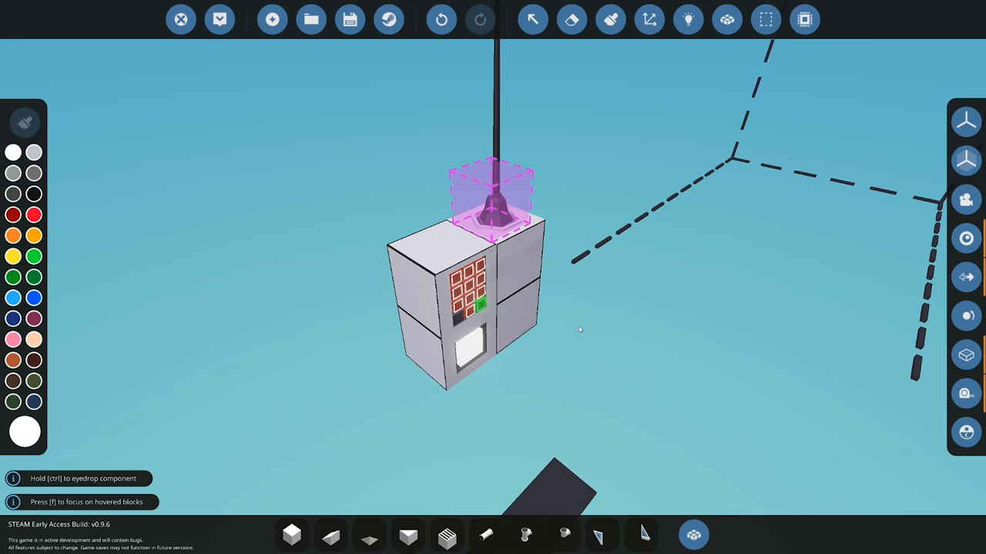
click(692, 533)
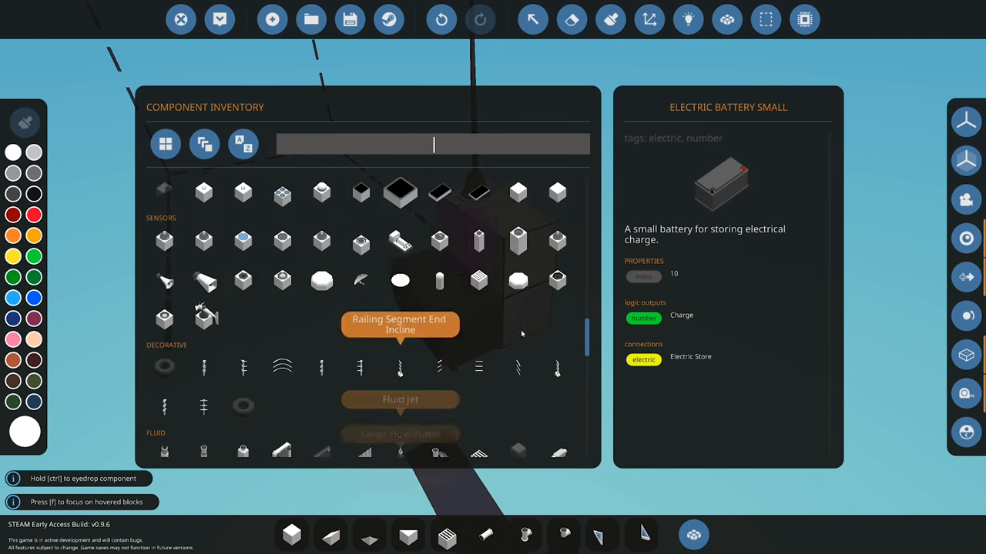
scroll(up, 3)
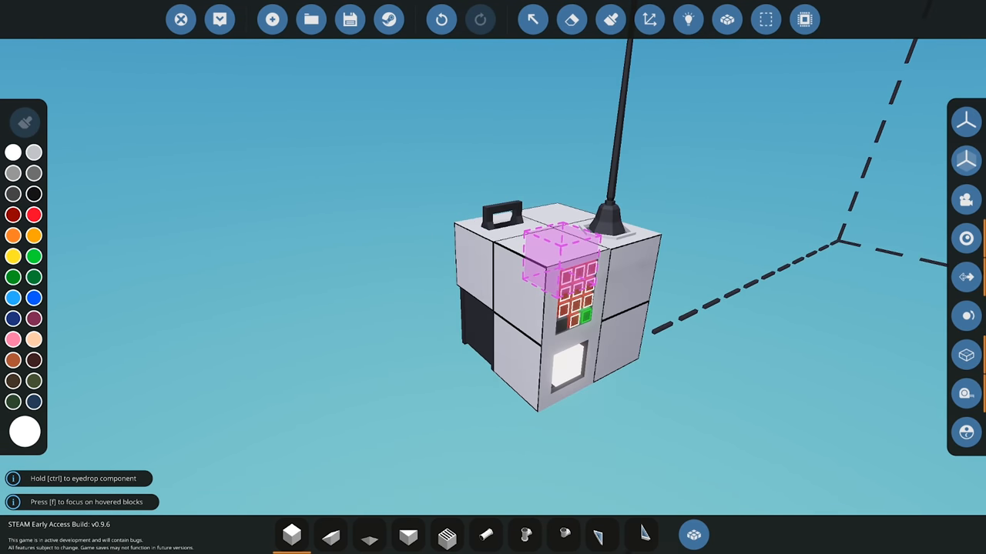
mouse_move(649, 19)
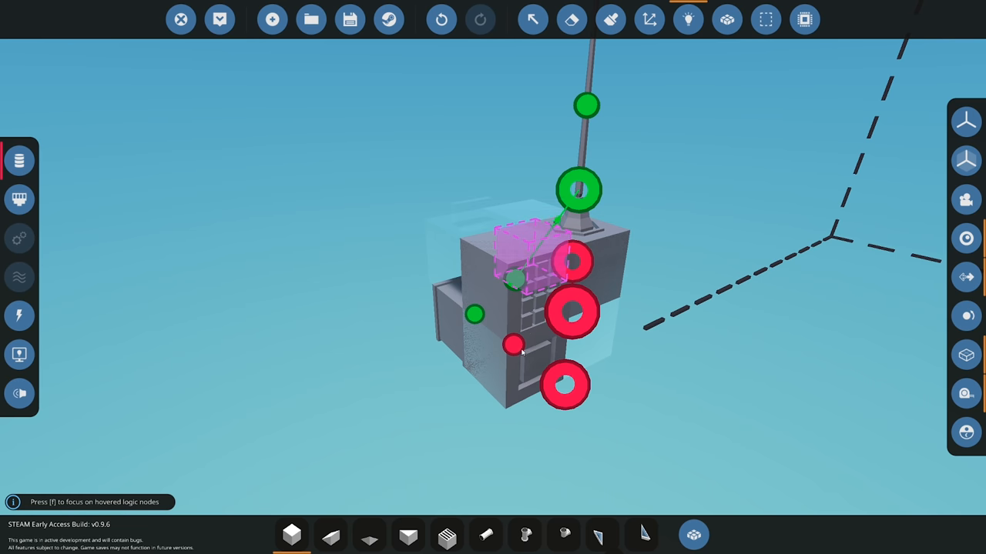
mouse_move(688, 19)
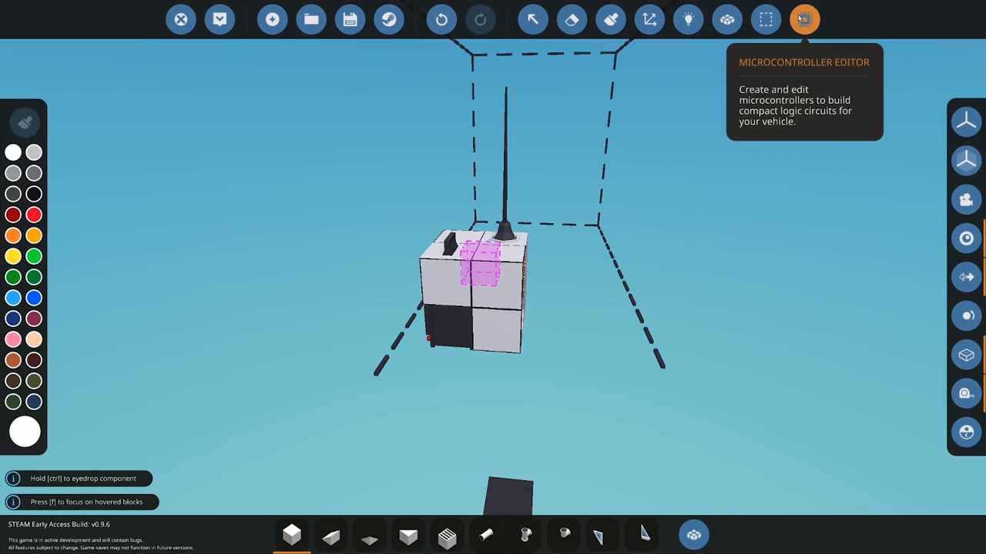
Name the new microcontroller 'Train Track Controller'
click(804, 19)
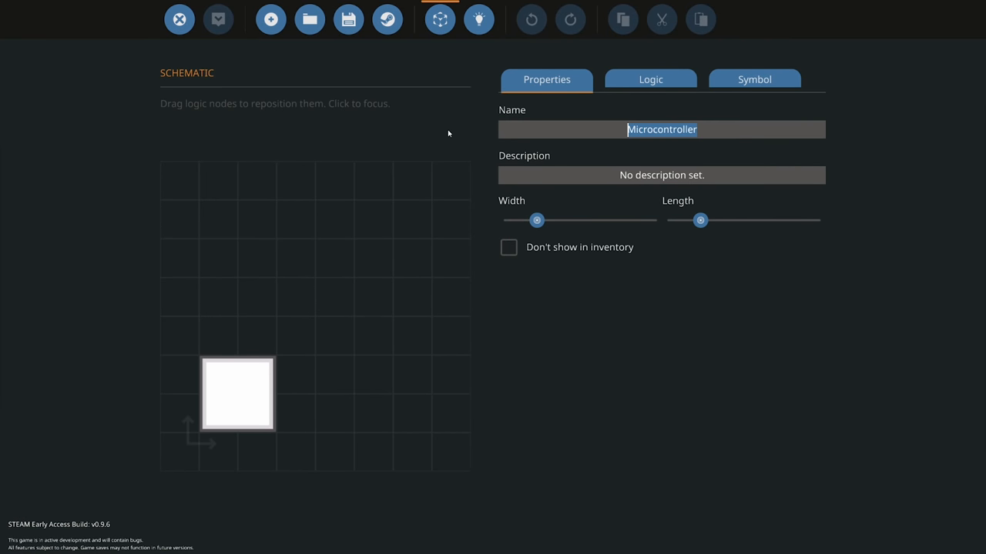
text(Train Ta)
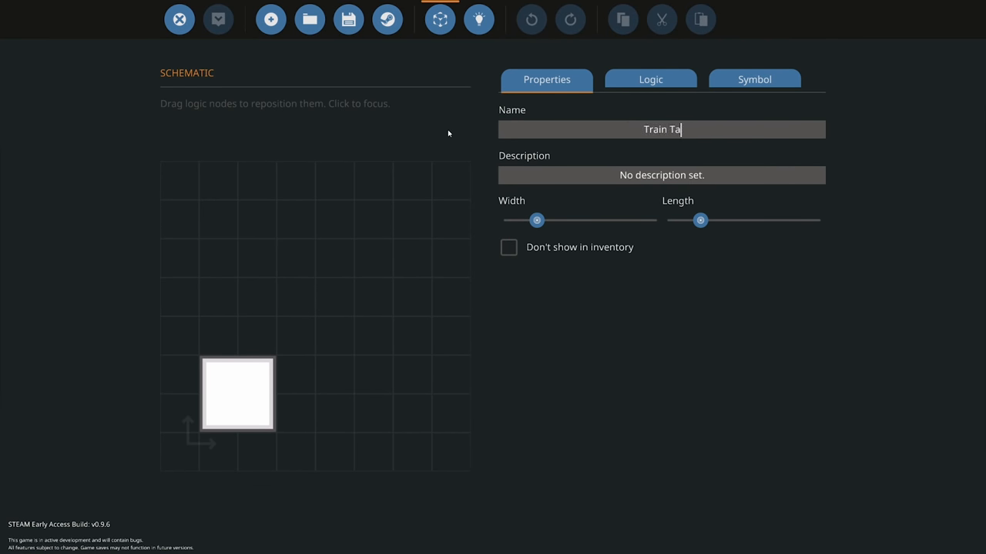
text(ck)
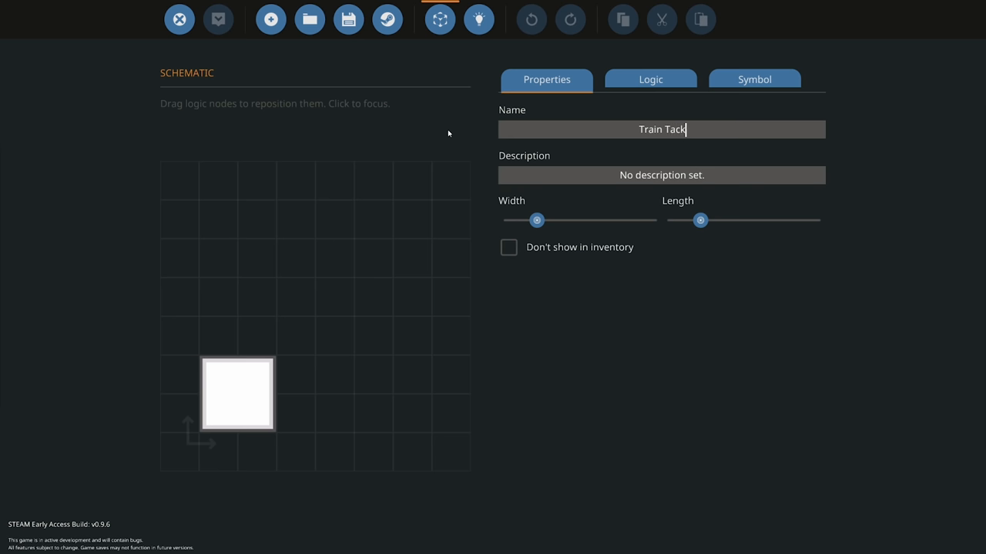
text(Track Co)
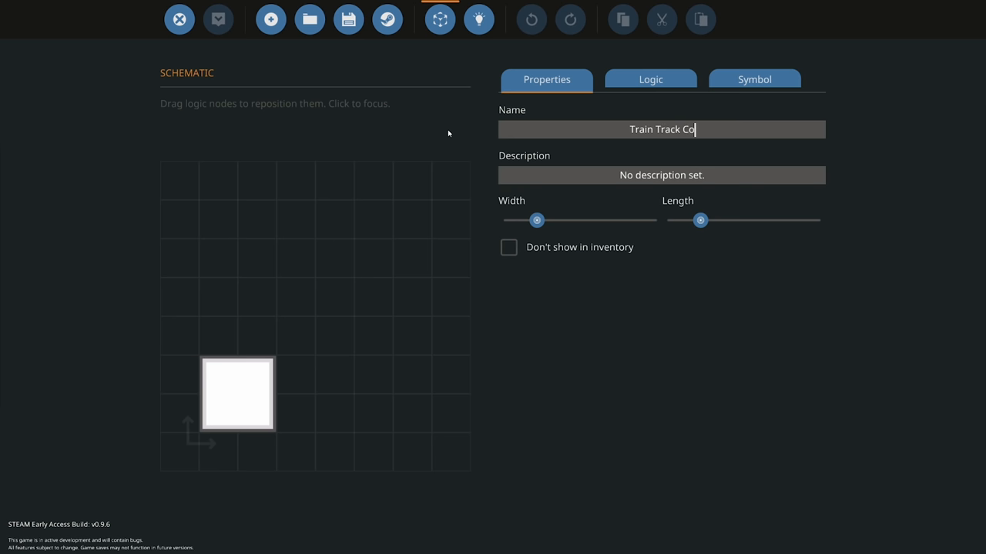
text(ntroller)
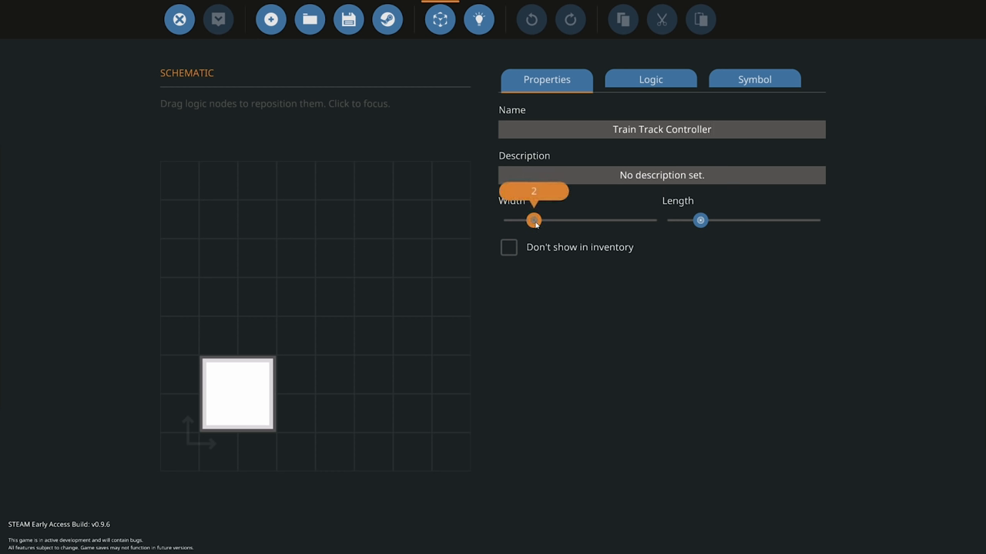
Narrow the microcontroller's width and add an on/off input and a composite output node
drag(534, 220, 514, 220)
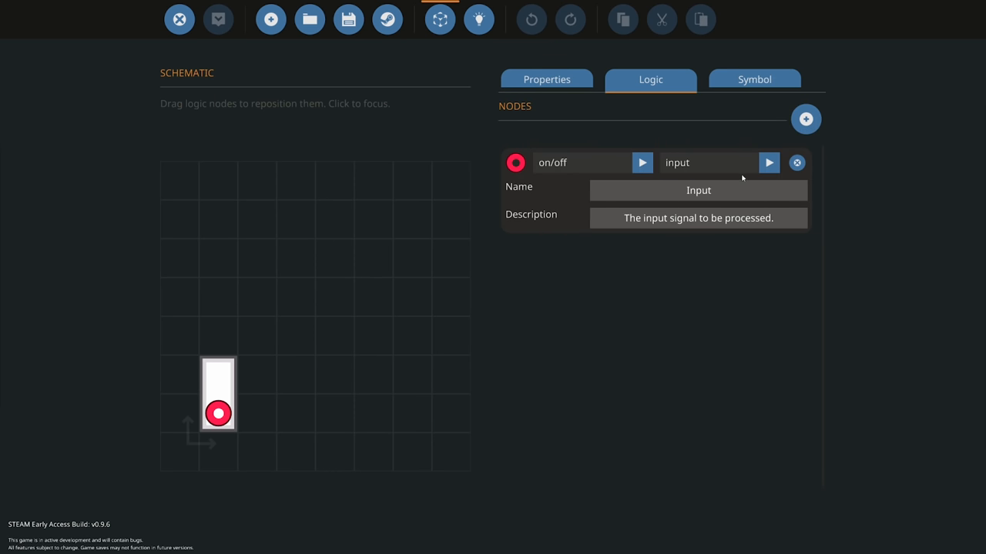
click(805, 118)
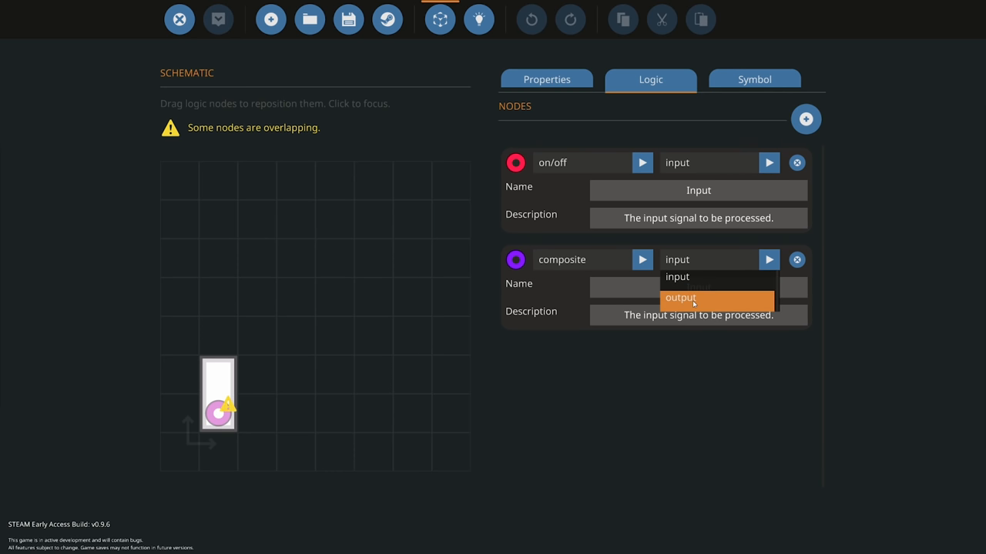
click(680, 298)
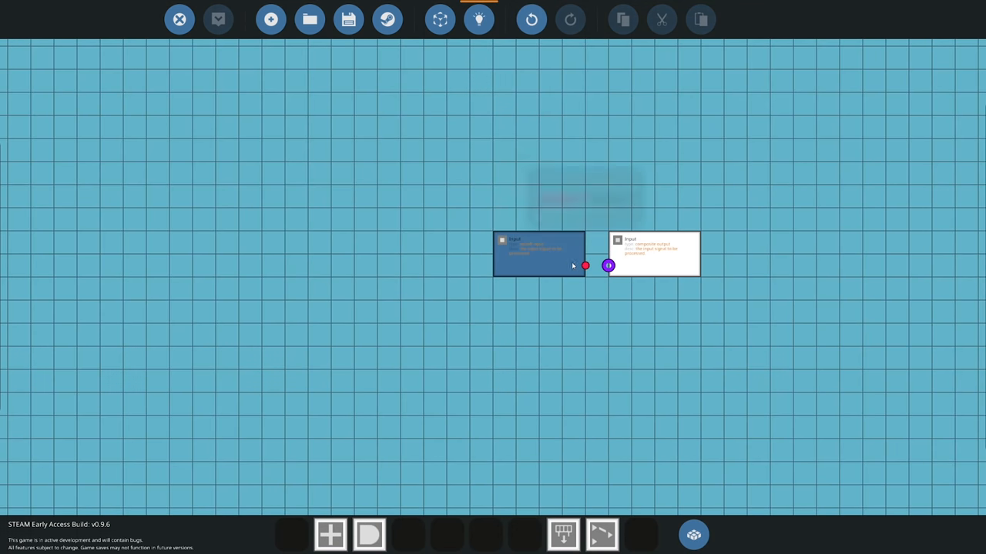
Wire the on/off input into Composite Write and save as 'Radio Train Track MC'
drag(539, 254, 239, 254)
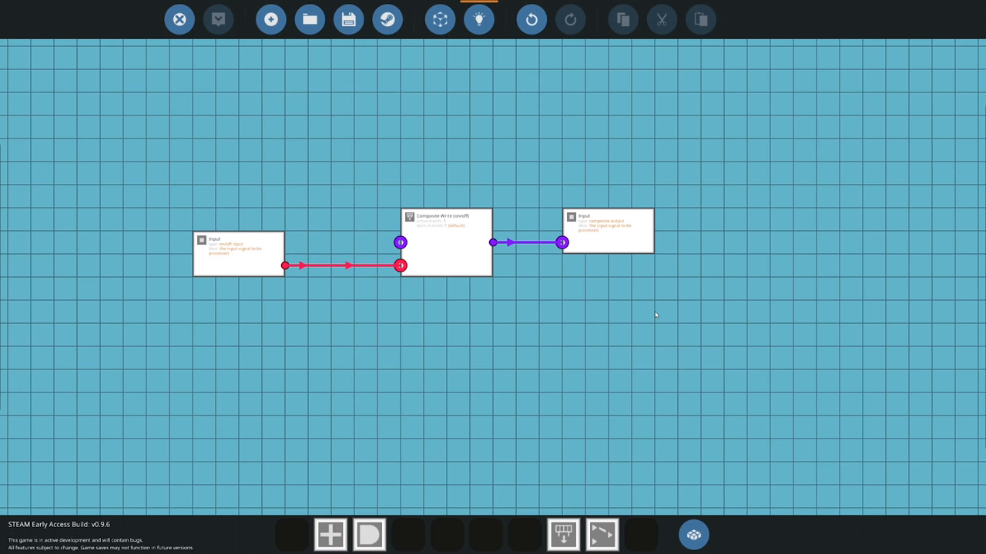
click(349, 19)
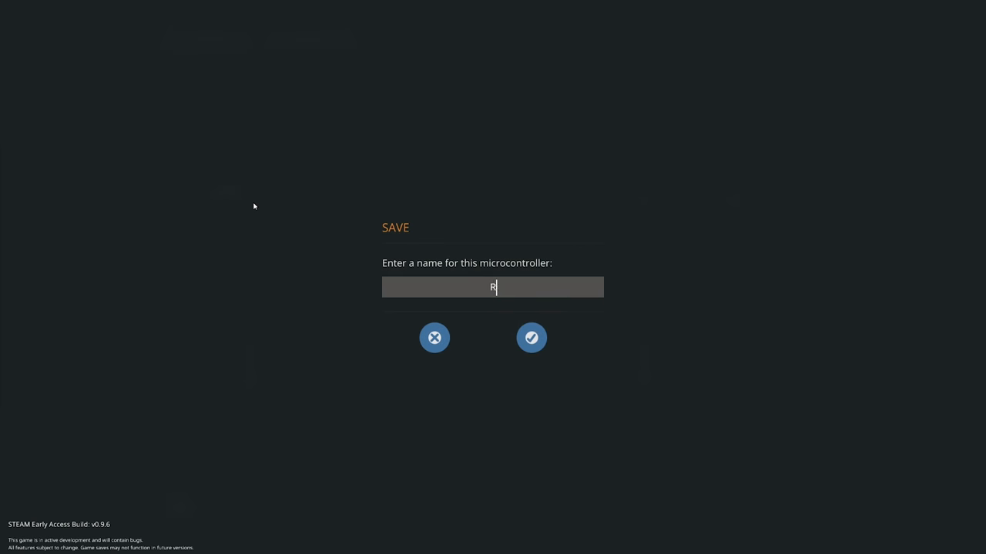
text(adi)
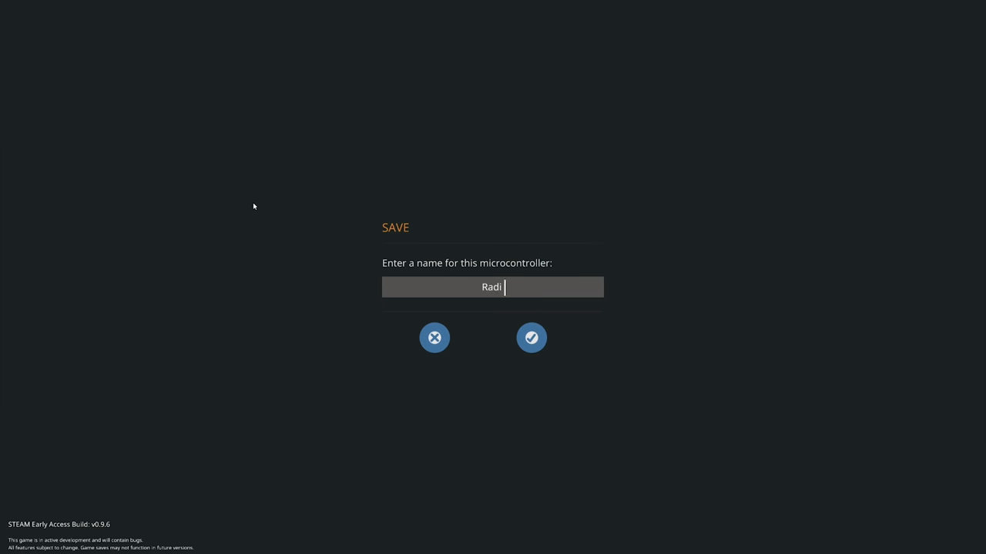
text(o Train)
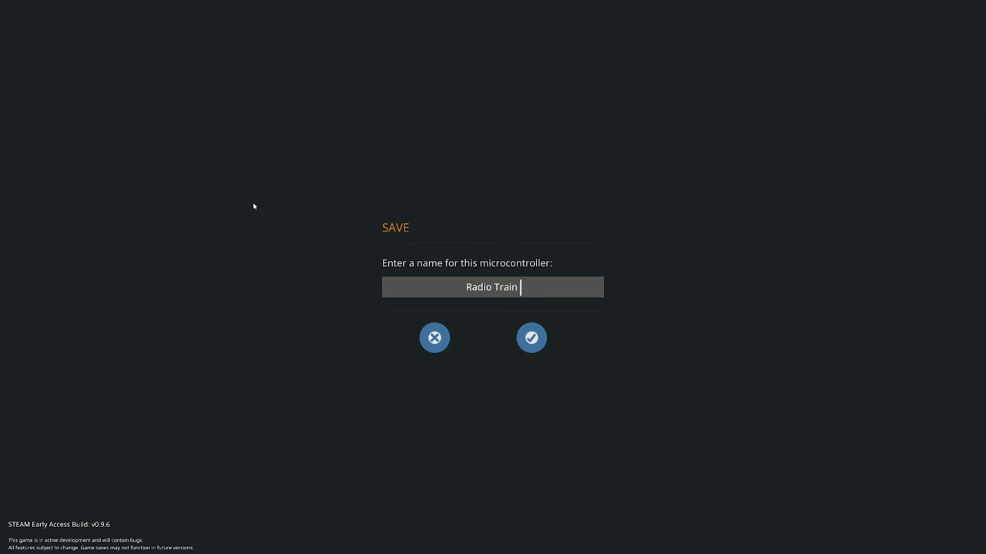
text(Track MC)
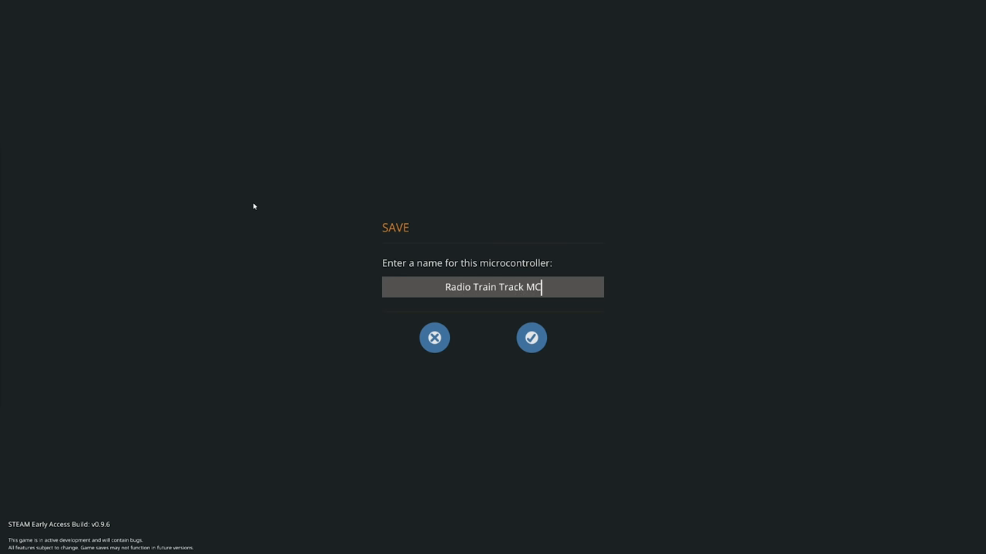
click(531, 337)
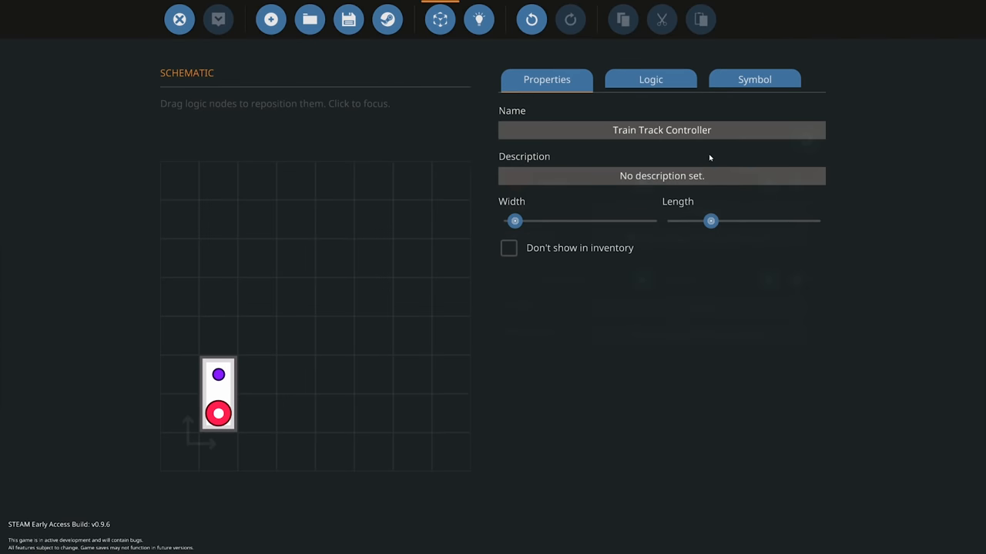
mouse_move(179, 20)
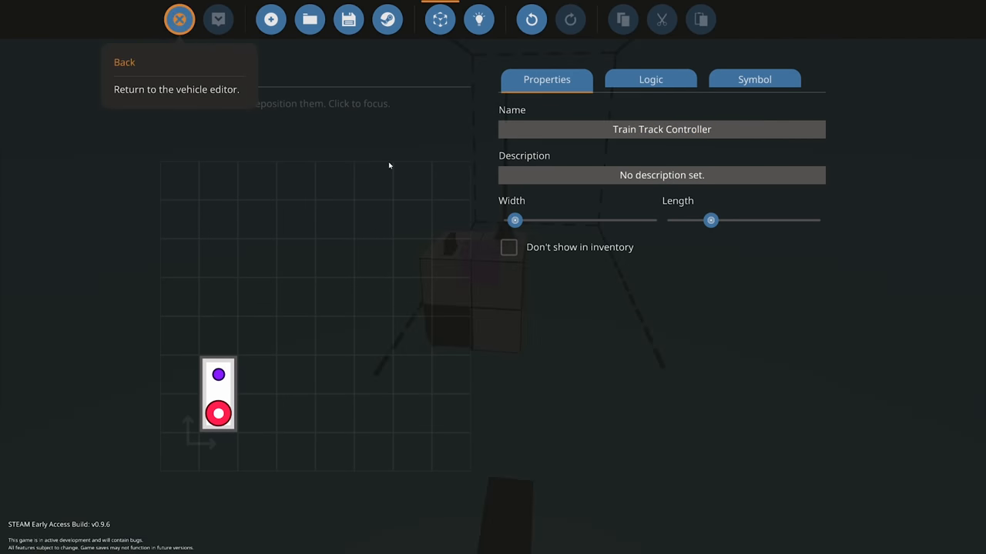
Place the Train Track Controller on the remote and link its composite and electric nodes
click(124, 62)
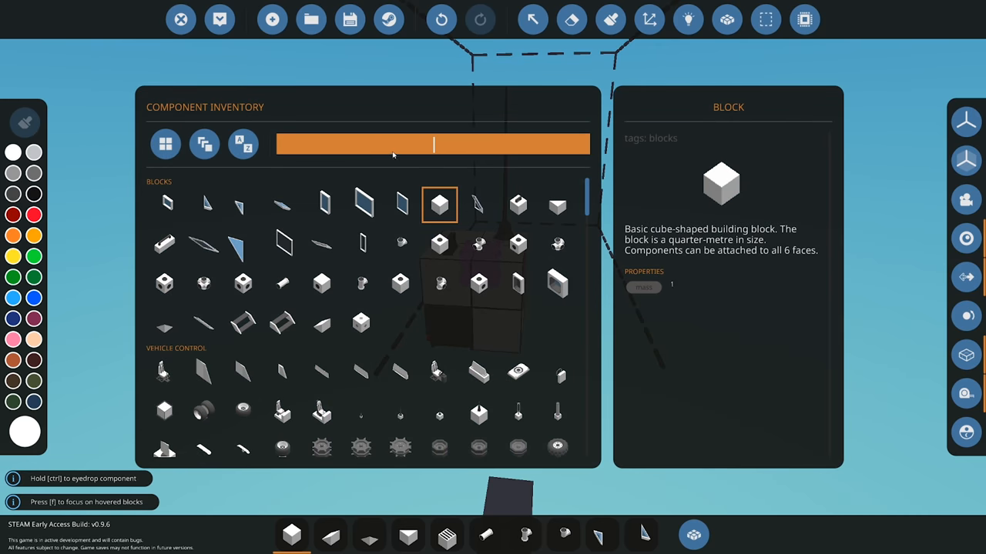
text(Train Track Controller)
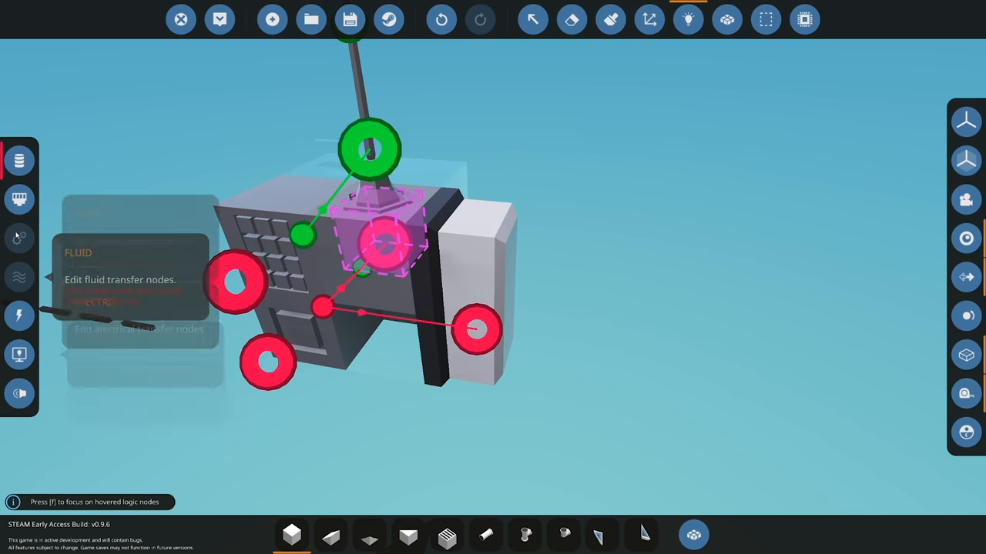
click(20, 200)
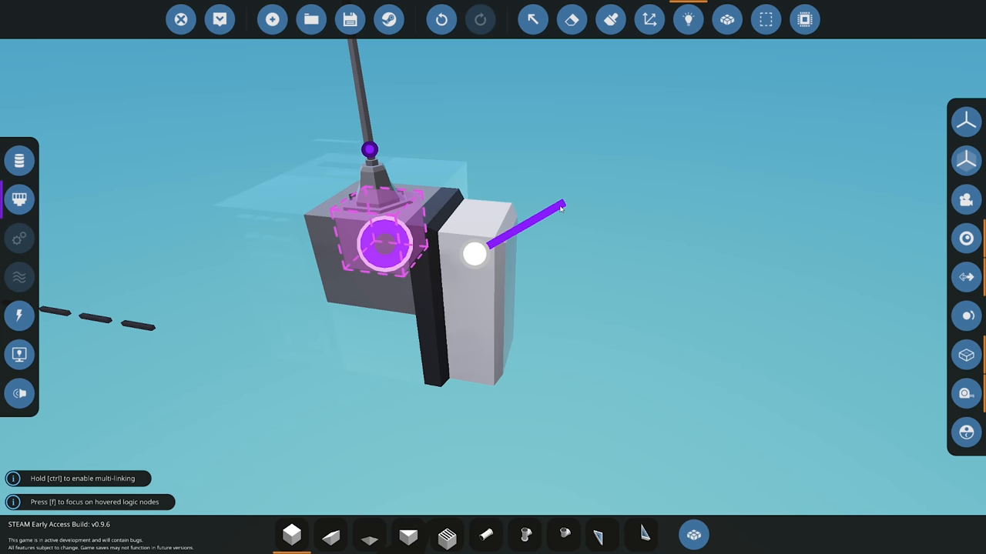
mouse_move(19, 316)
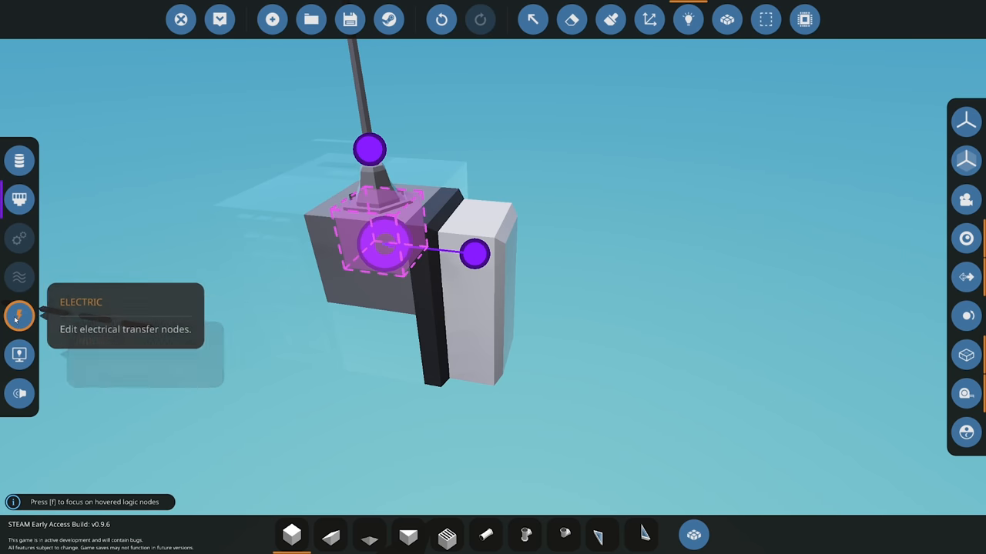
click(19, 316)
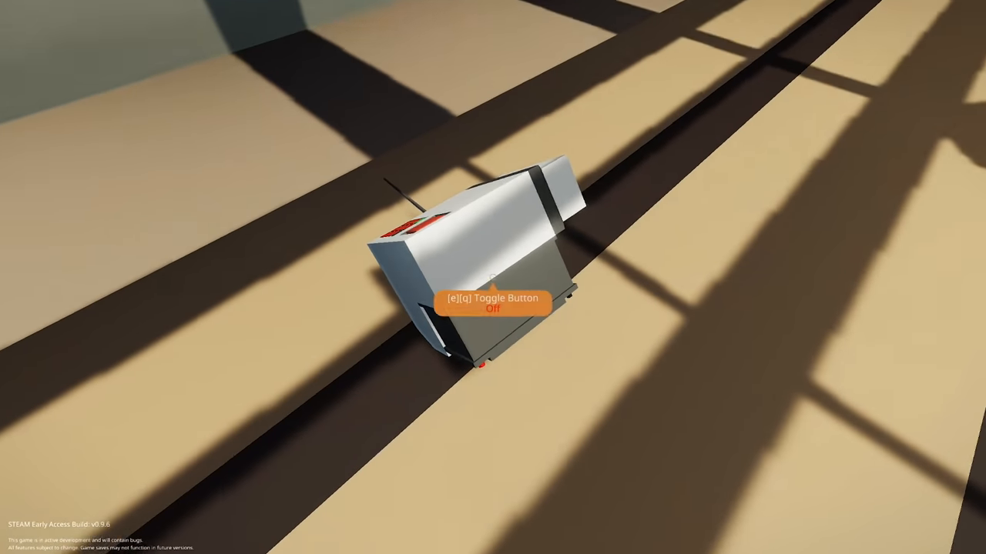
Enter 440 as the remote keypad's Set A value
key(e)
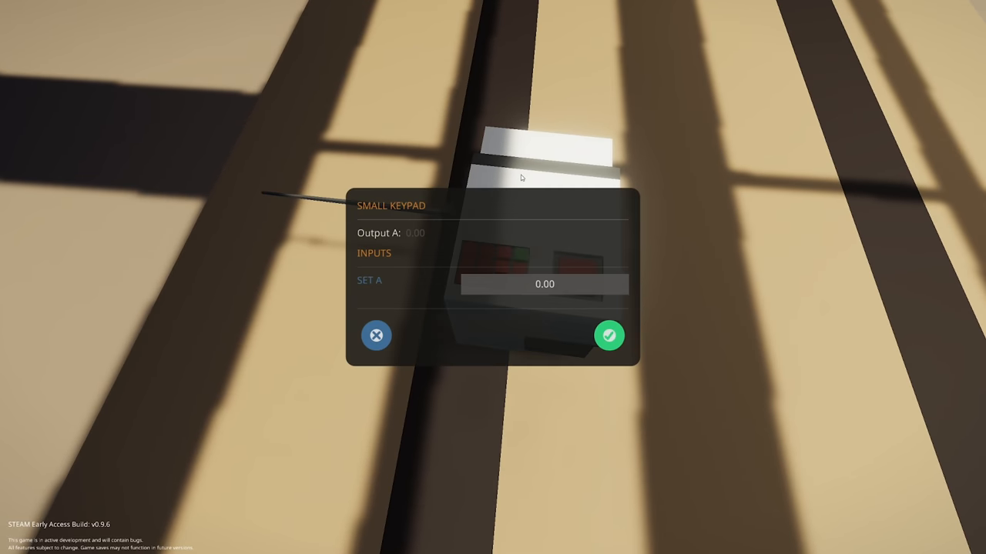
mouse_move(609, 336)
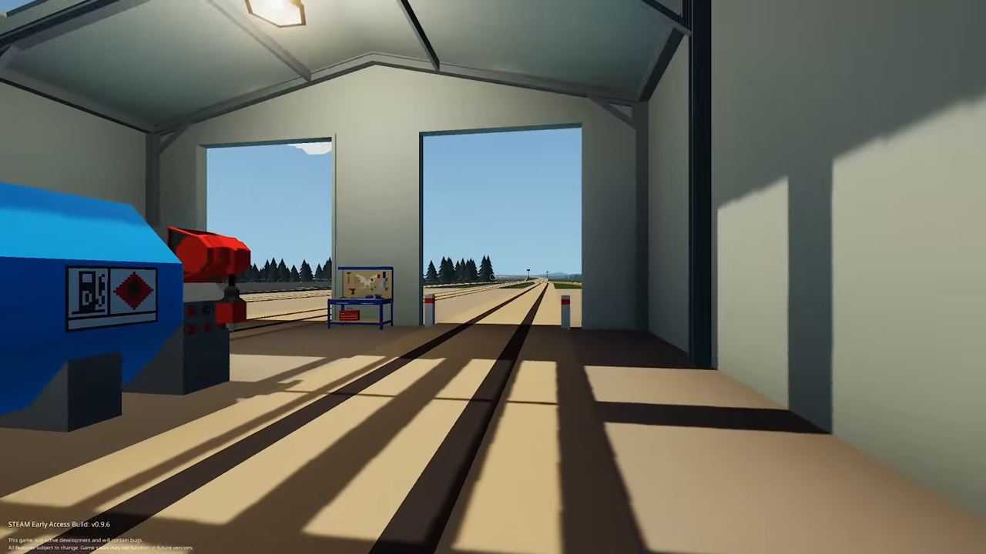
mouse_move(493, 277)
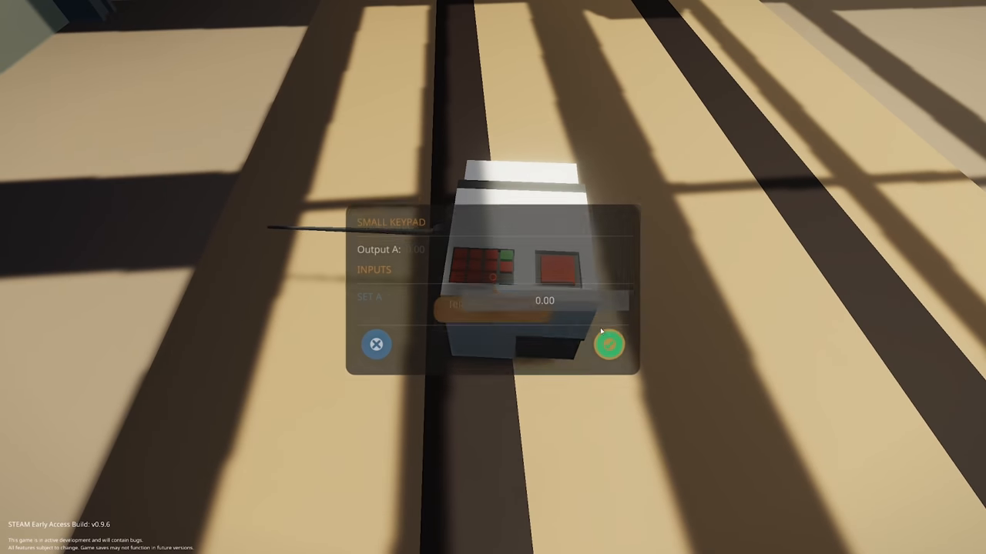
text(440)
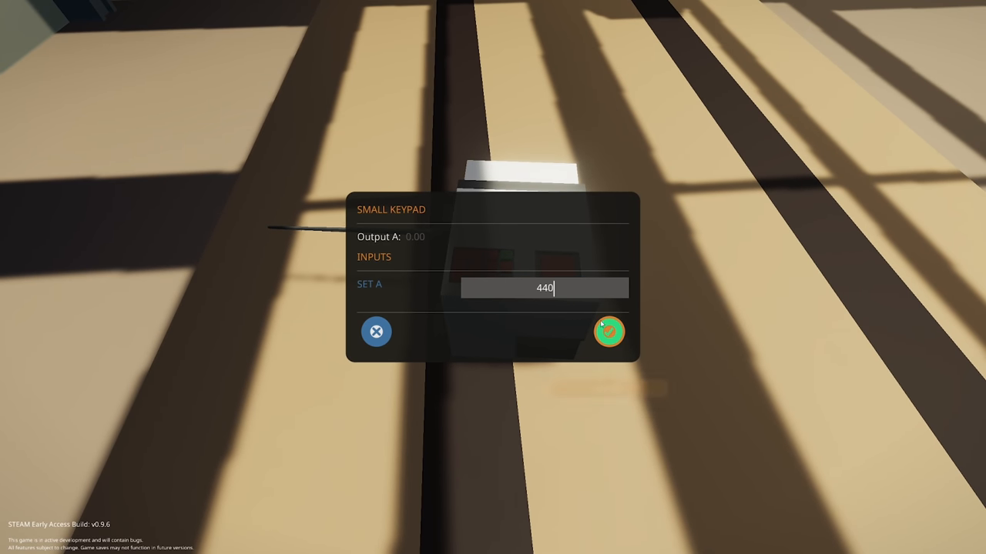
click(609, 331)
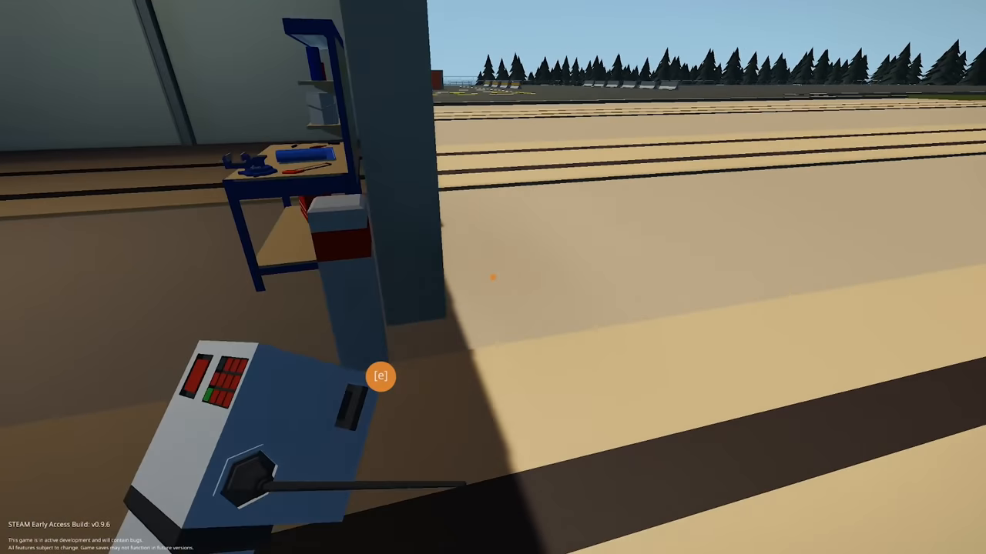
mouse_move(493, 277)
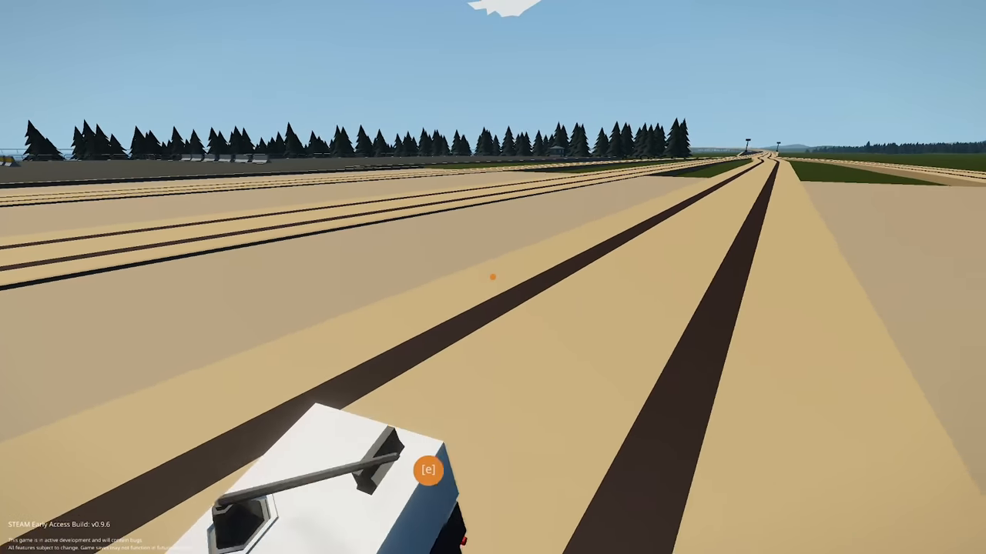
mouse_move(493, 278)
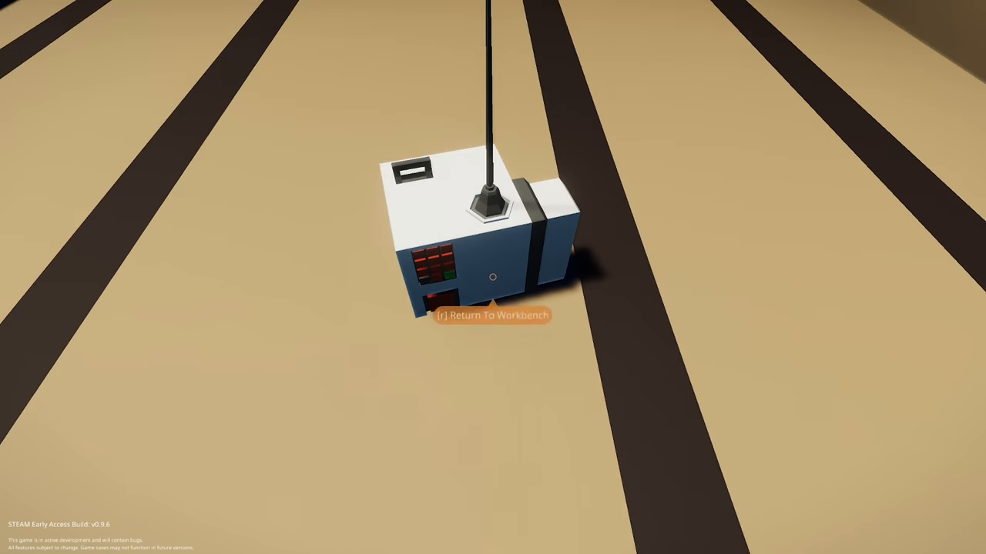
Return the remote to the workbench editor and respawn it on the hangar floor
key(r)
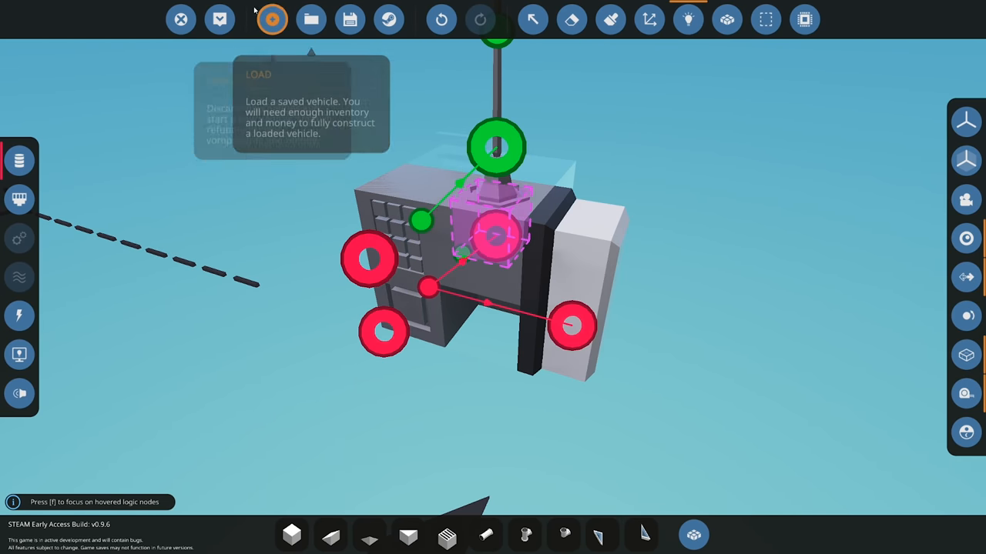
click(272, 19)
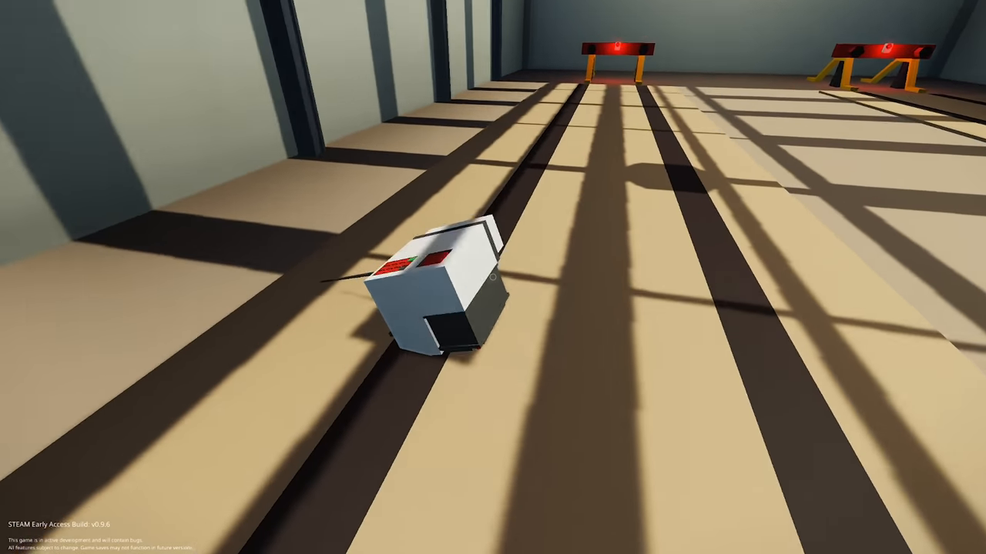
mouse_move(493, 277)
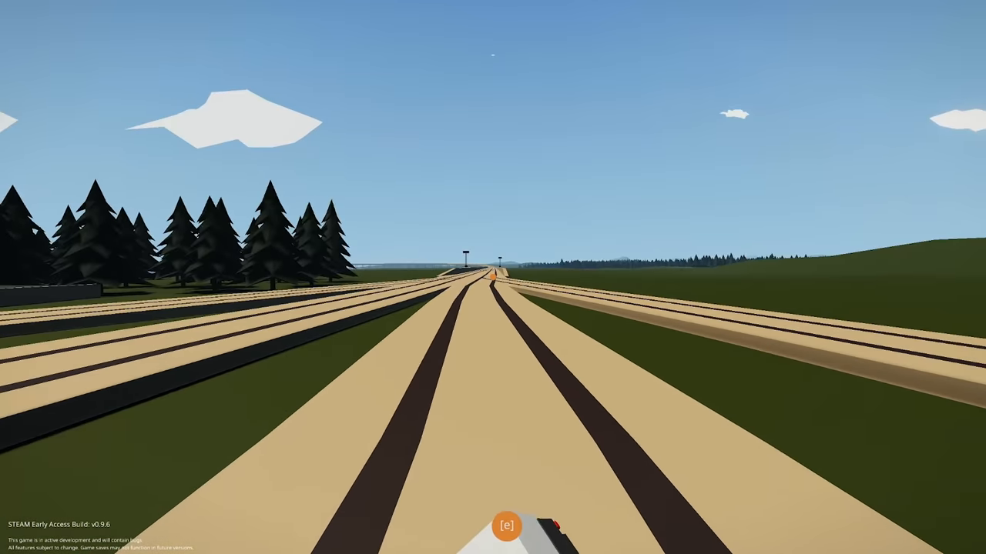
mouse_move(492, 277)
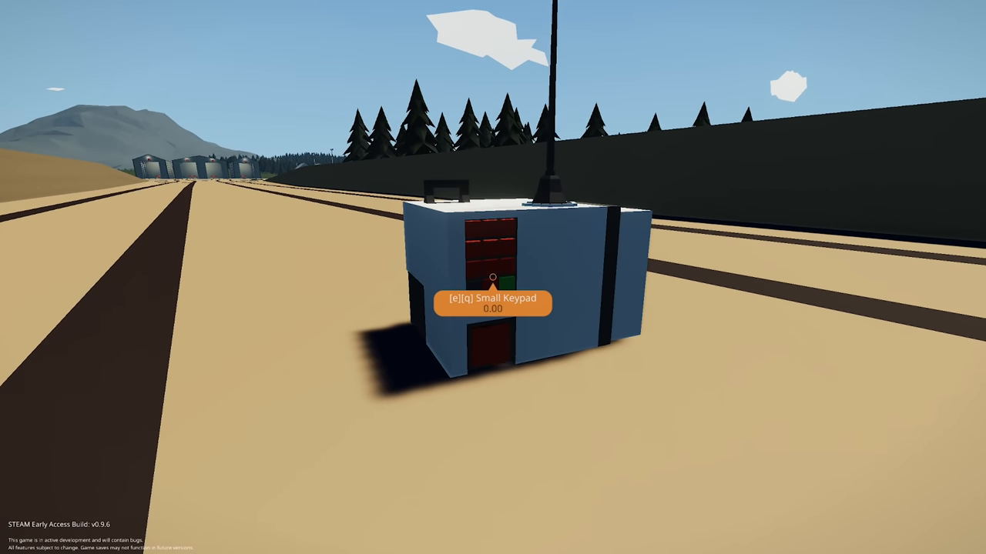
Out on the tracks, use the remote's keypad and toggle its push button on
key(e)
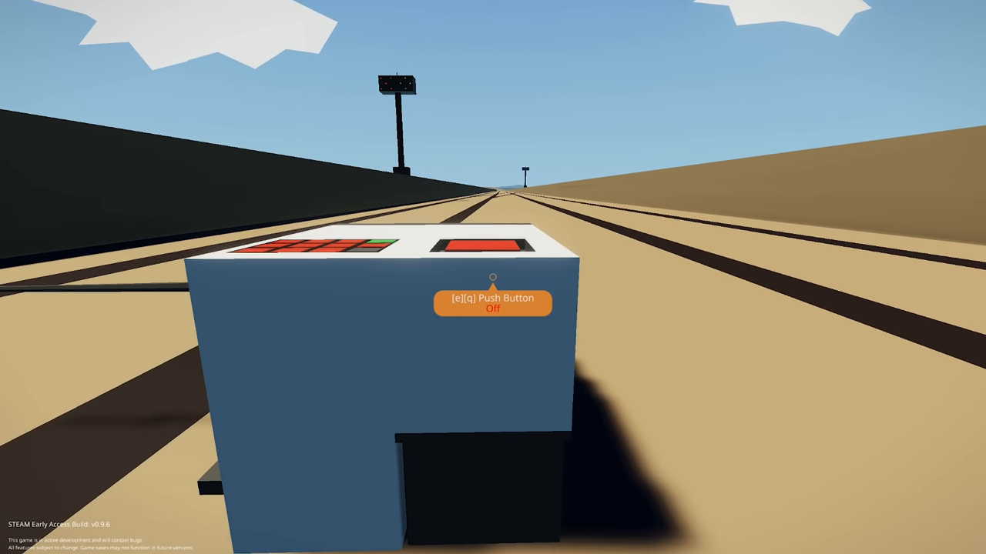
key(e)
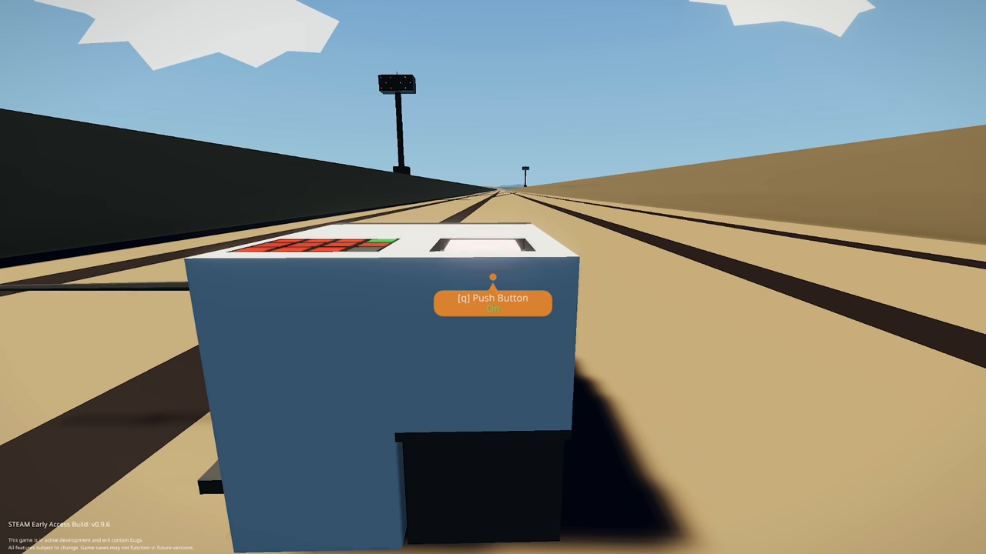